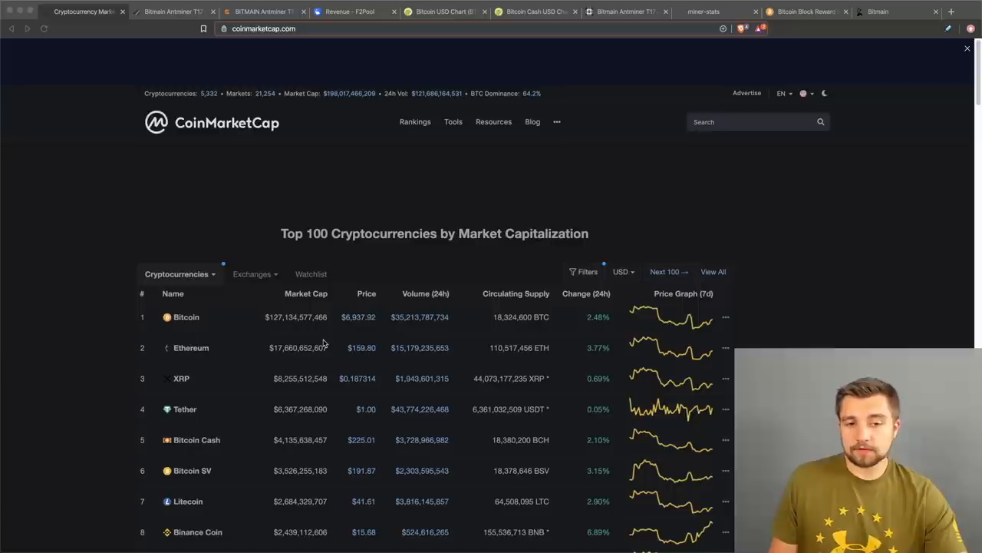
pyautogui.moveTo(292, 343)
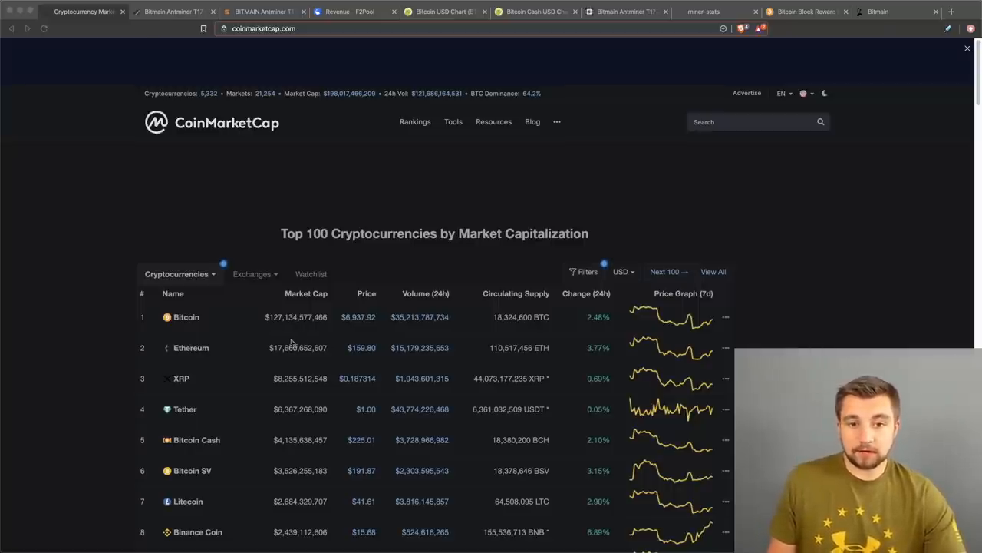
pyautogui.moveTo(266, 384)
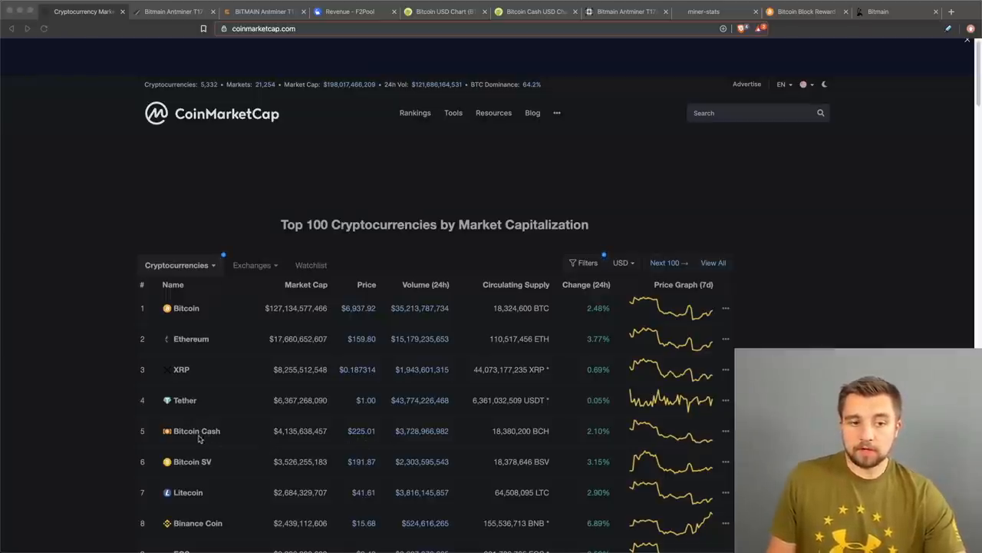
pyautogui.moveTo(271, 464)
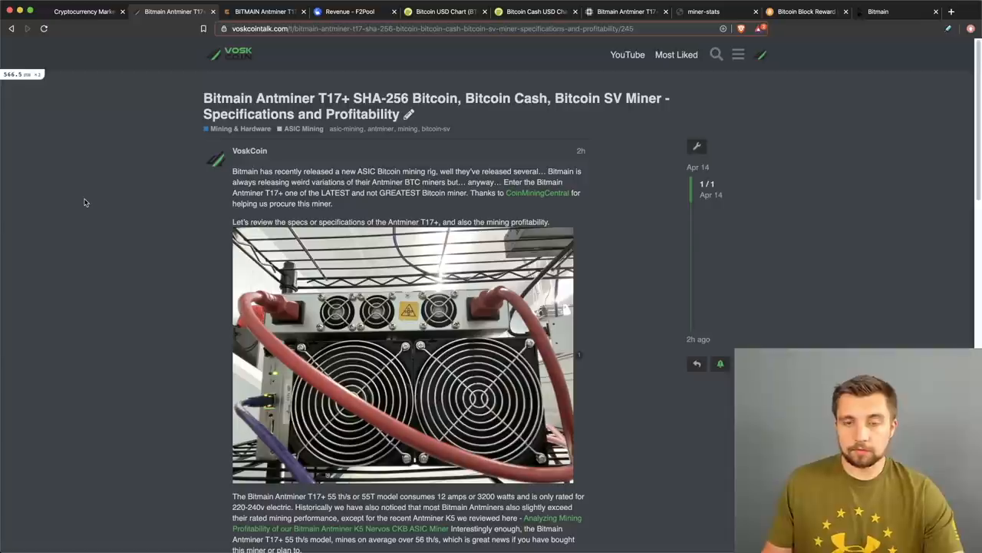
pyautogui.moveTo(8, 178)
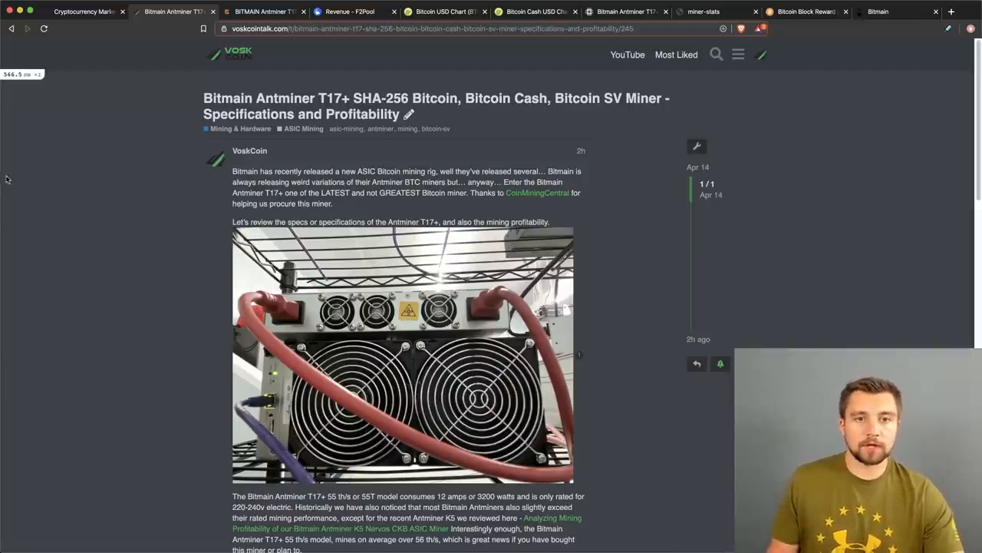
pyautogui.moveTo(177, 177)
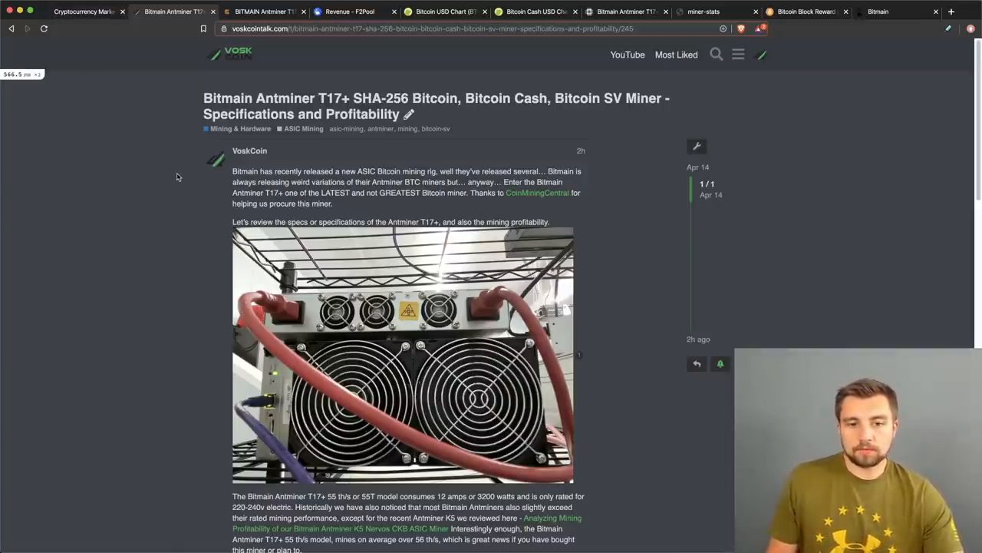
# Step: Read the T17+ article past the miner photo and power specs to the Miner Status hashrate summary
pyautogui.scroll(-3)
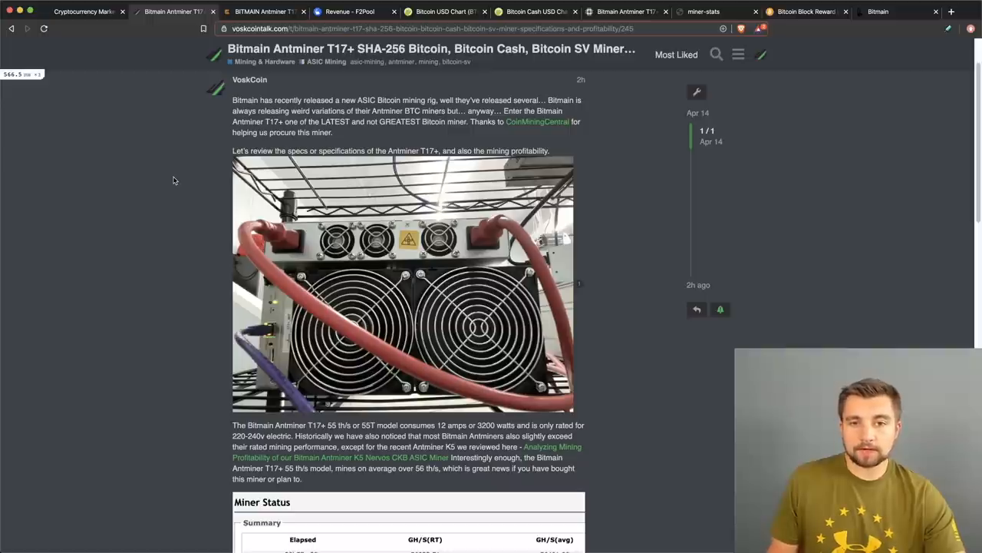
pyautogui.scroll(-3)
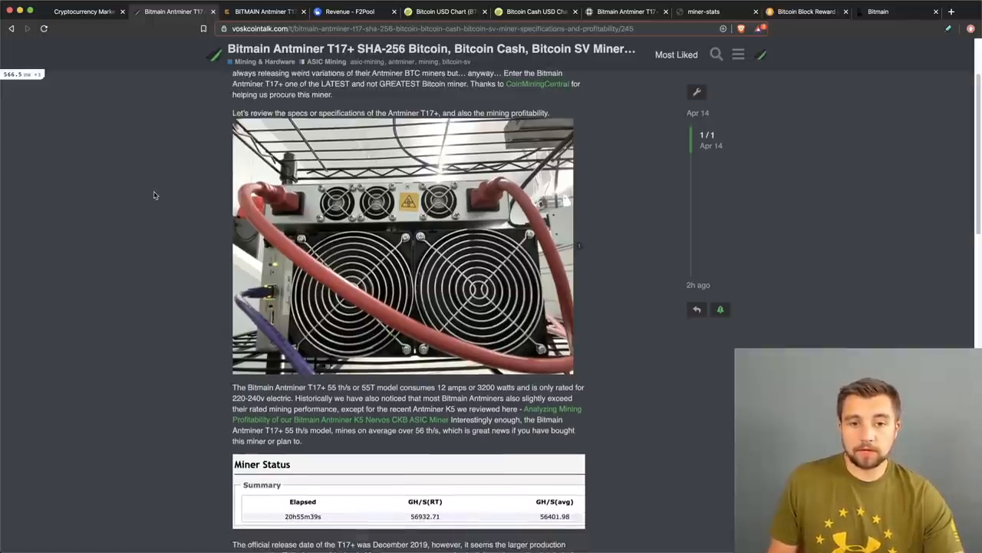
pyautogui.scroll(-3)
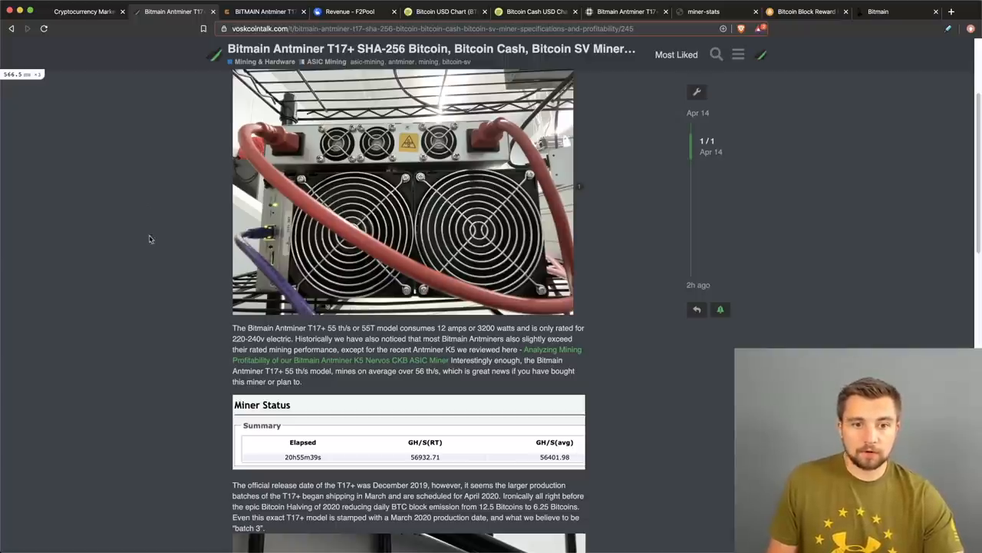
pyautogui.moveTo(643, 147)
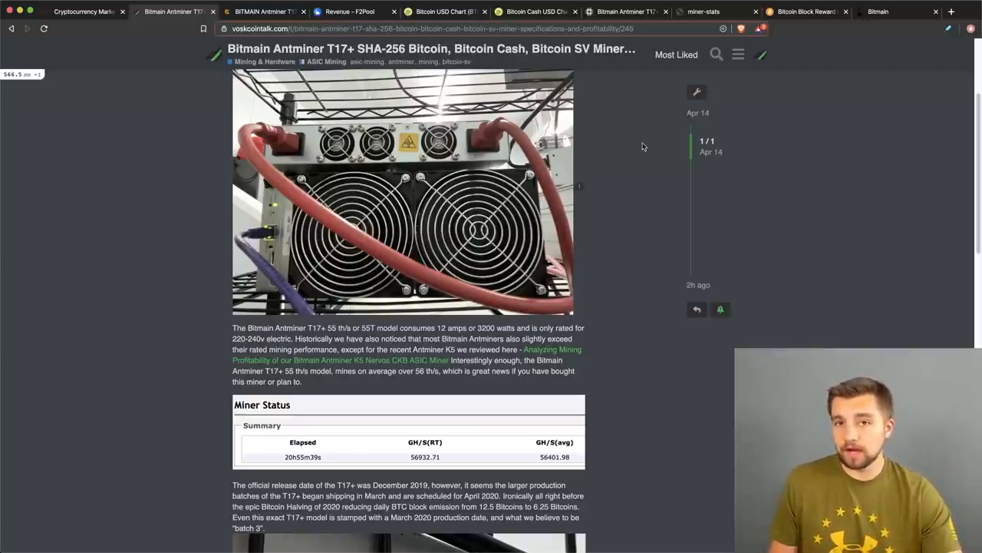
pyautogui.moveTo(633, 139)
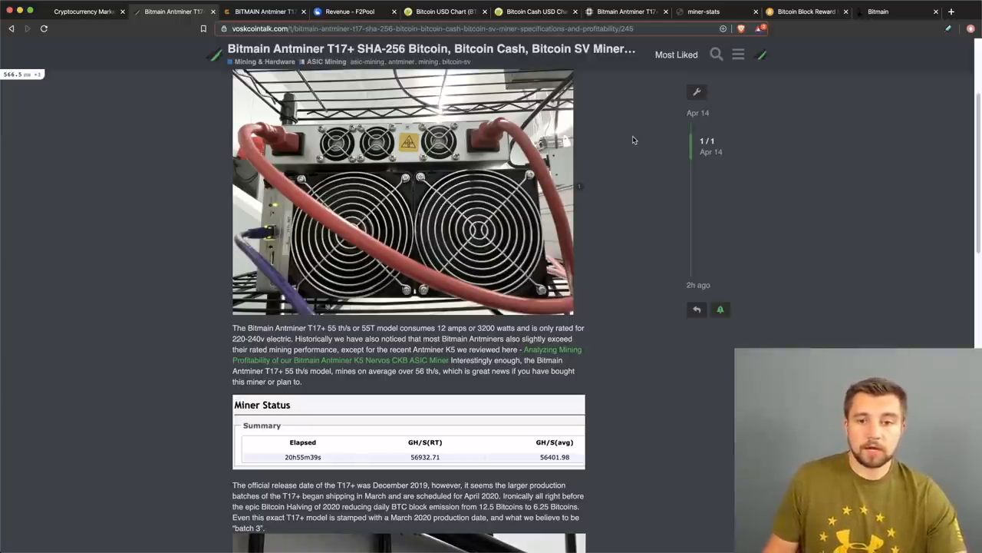
pyautogui.moveTo(617, 218)
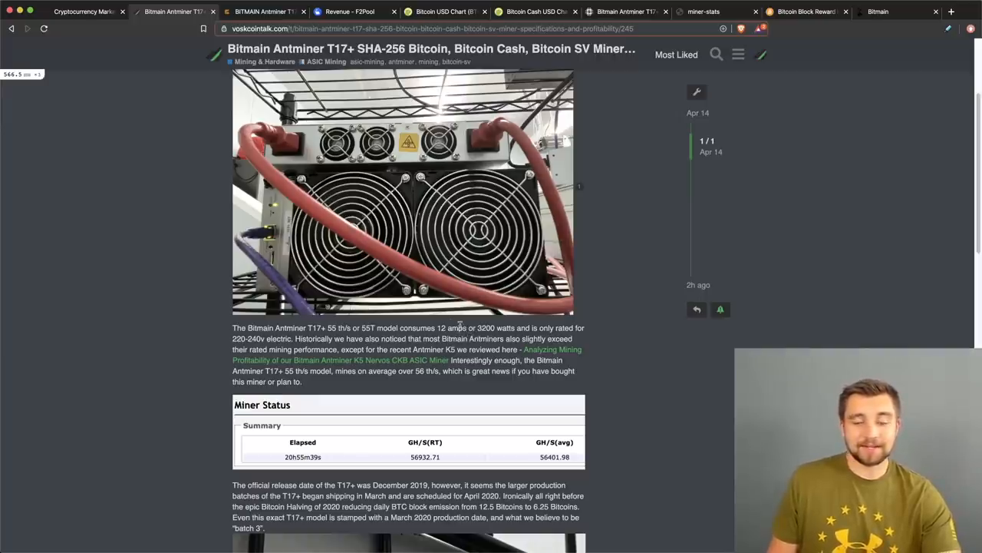
# Step: Read on to the T17+ release-date notes, then bring up the live miner status page
pyautogui.scroll(-3)
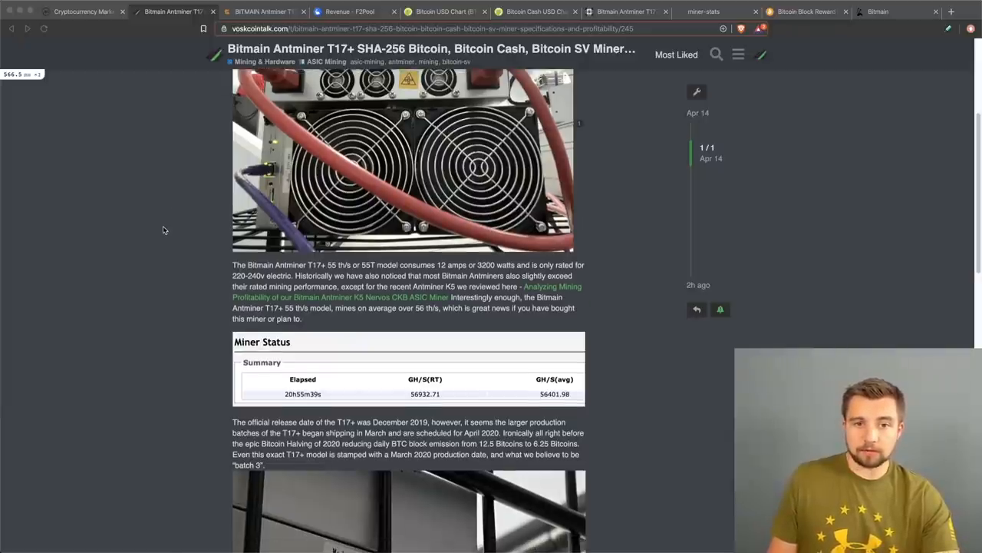
pyautogui.moveTo(129, 177)
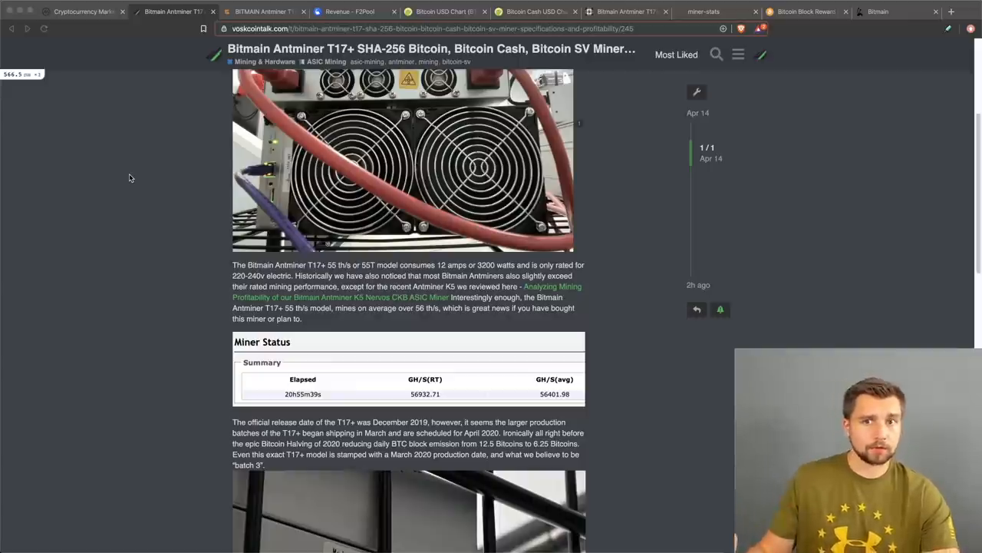
pyautogui.scroll(-3)
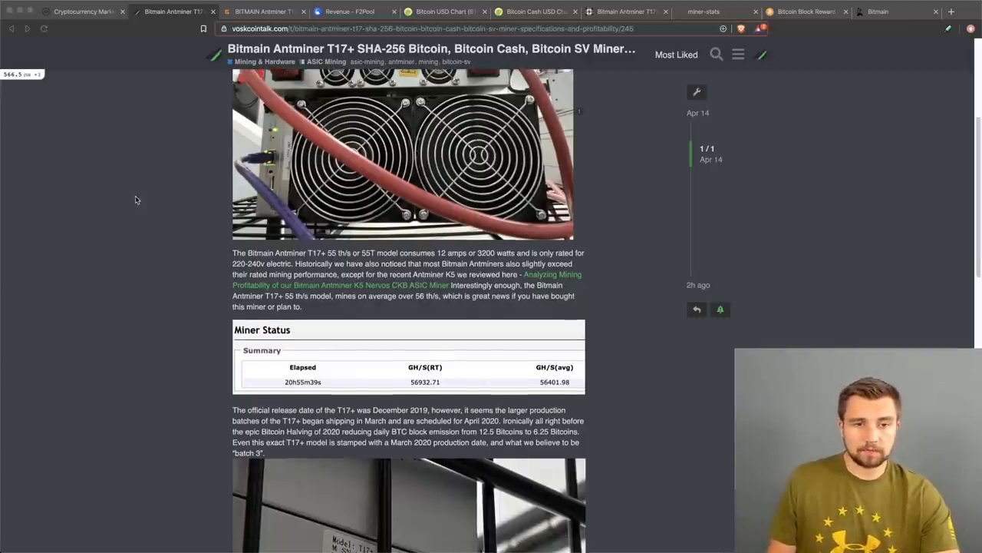
pyautogui.scroll(-3)
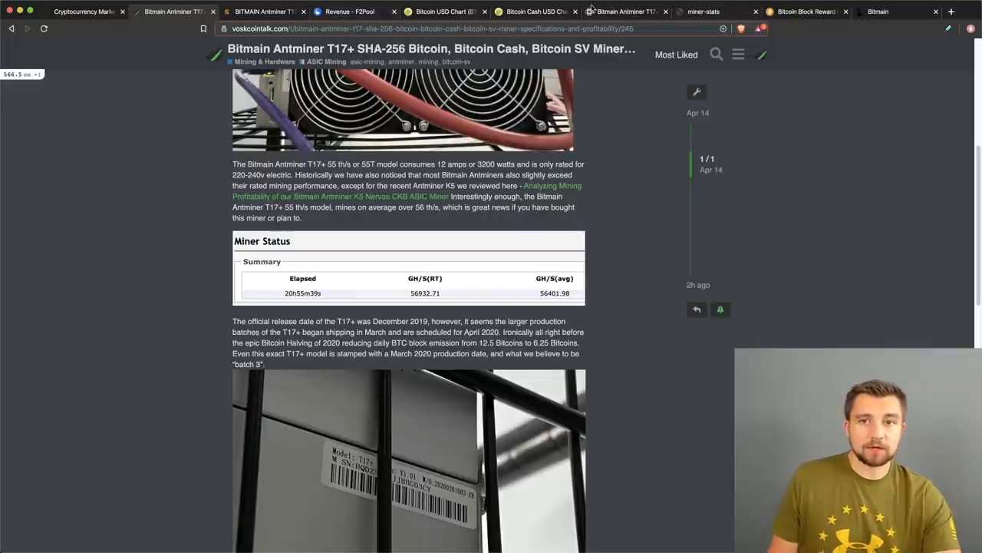
pyautogui.click(704, 11)
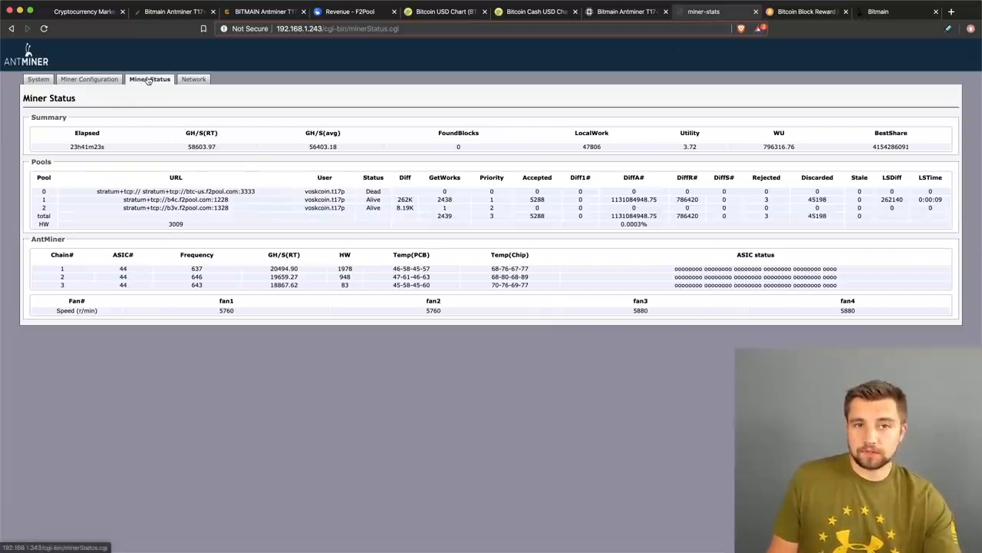
# Step: Reload Miner Status to show 59021.78 GH/s real-time and 56405.53 GH/s average hashrate
pyautogui.click(299, 28)
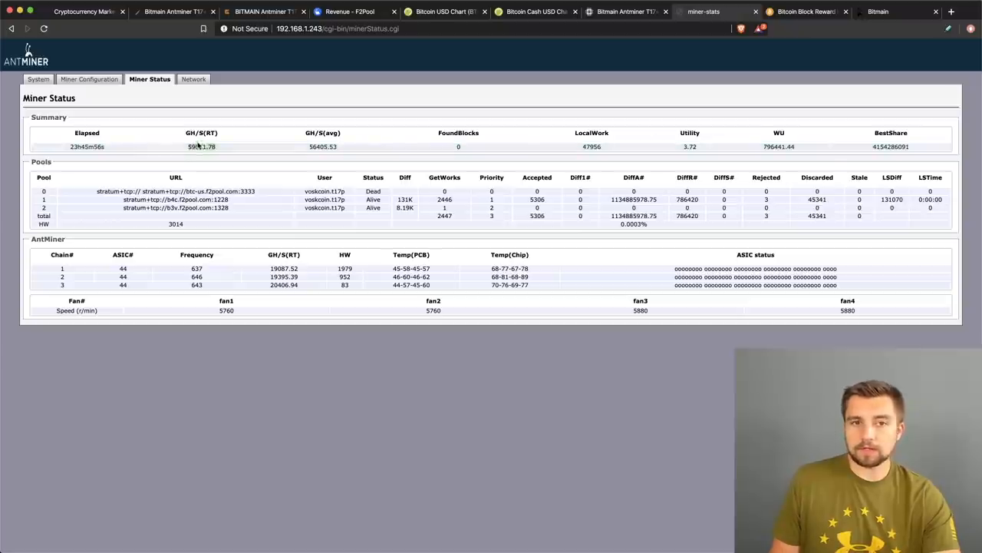
pyautogui.moveTo(197, 139)
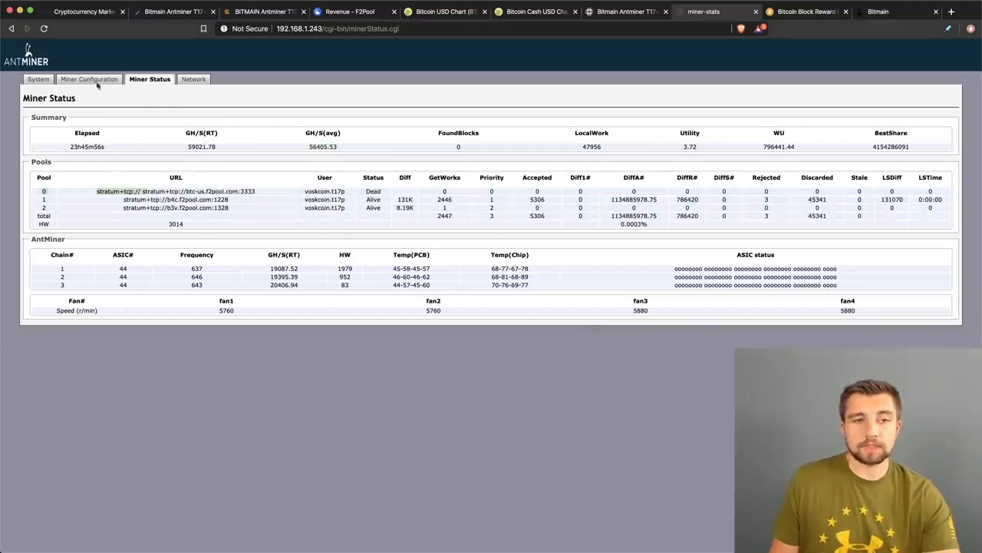
pyautogui.moveTo(311, 77)
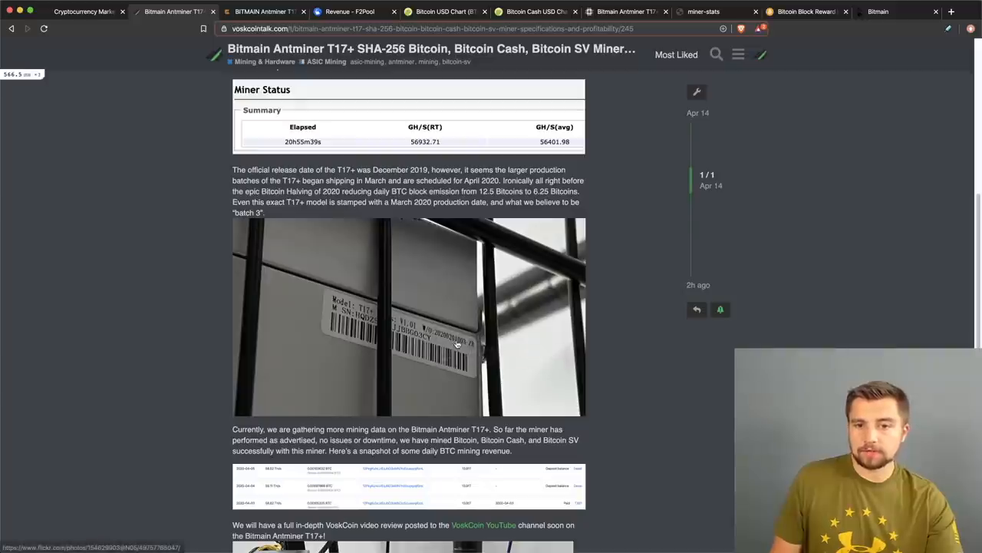
pyautogui.moveTo(460, 345)
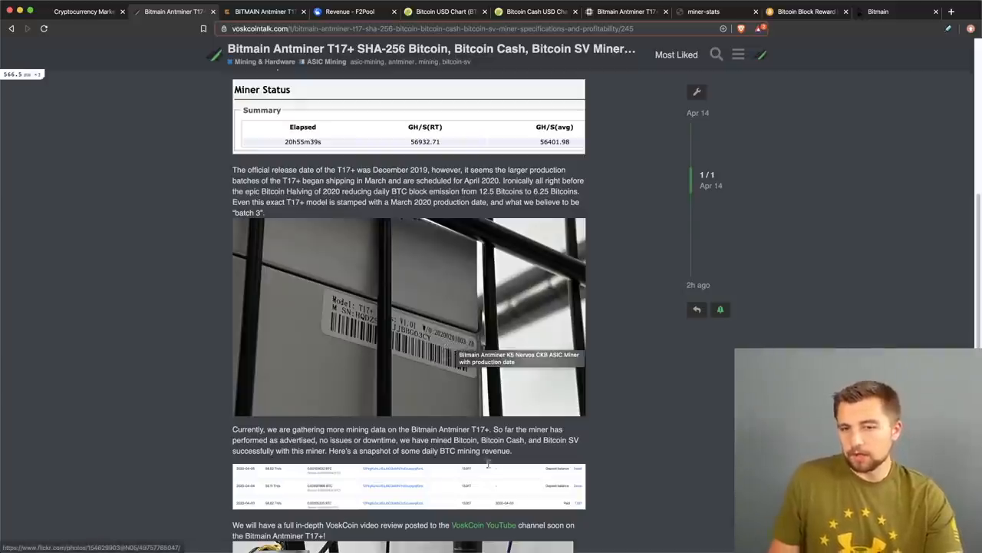
pyautogui.moveTo(424, 333)
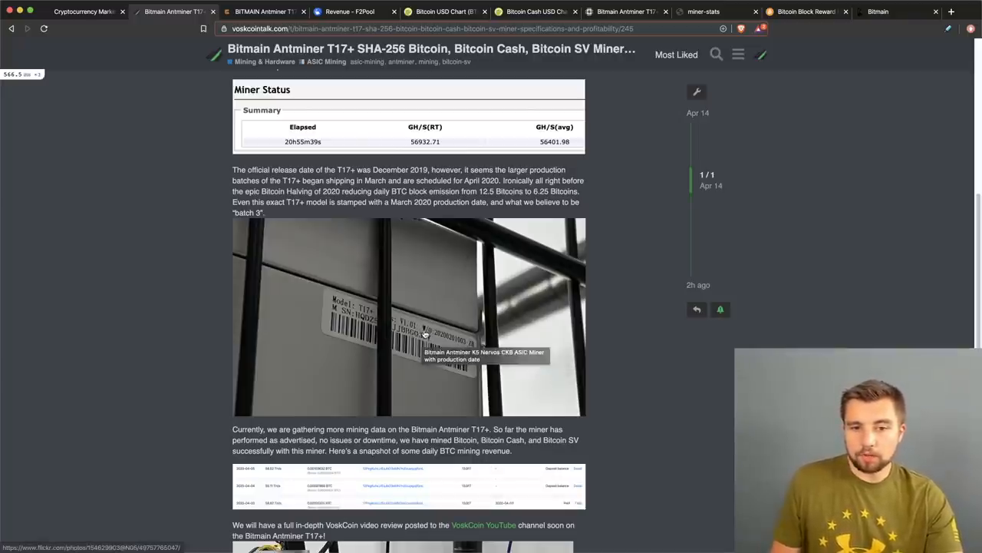
pyautogui.moveTo(623, 327)
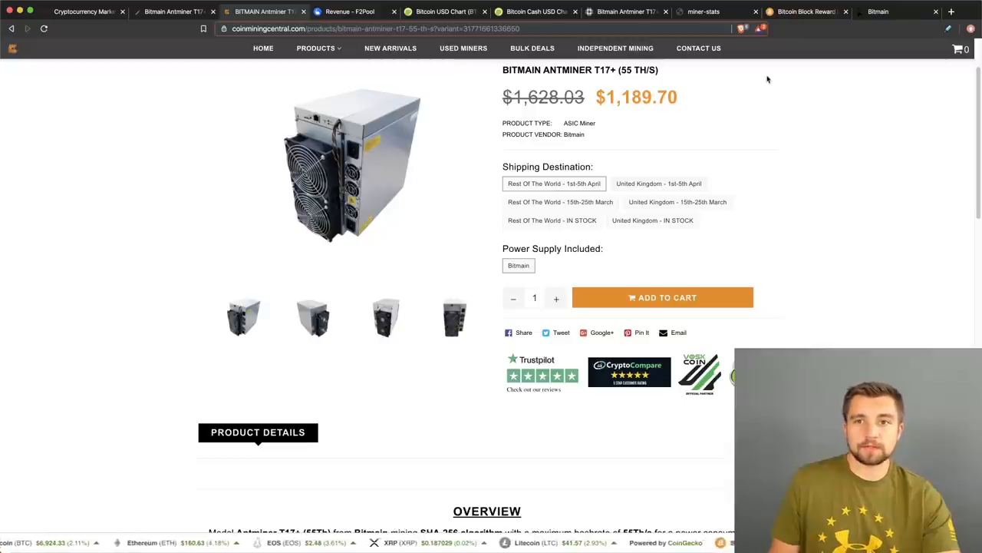
pyautogui.moveTo(756, 78)
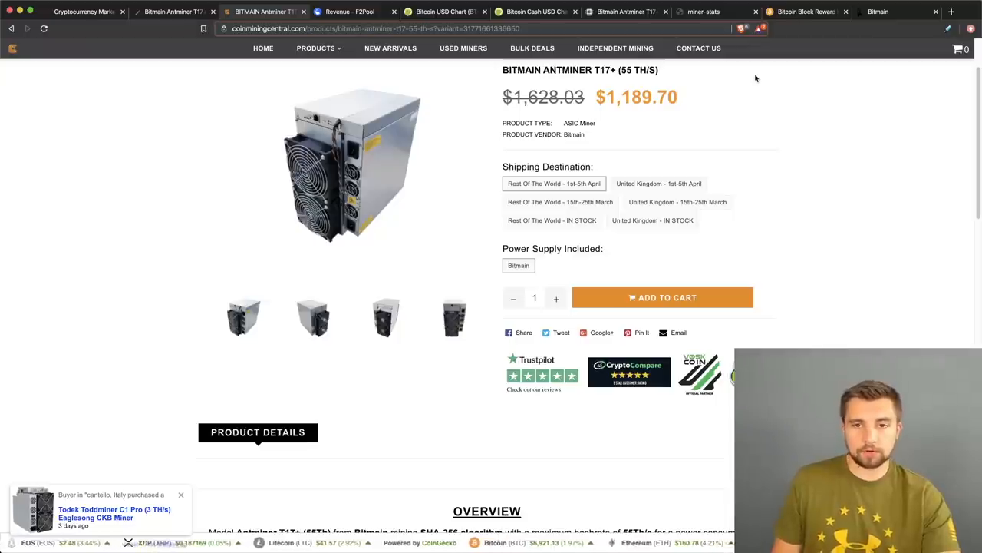
# Step: Bring up the Bitmain Antminer T17+ (55 TH/S) product page priced at $1,189.70
pyautogui.click(350, 12)
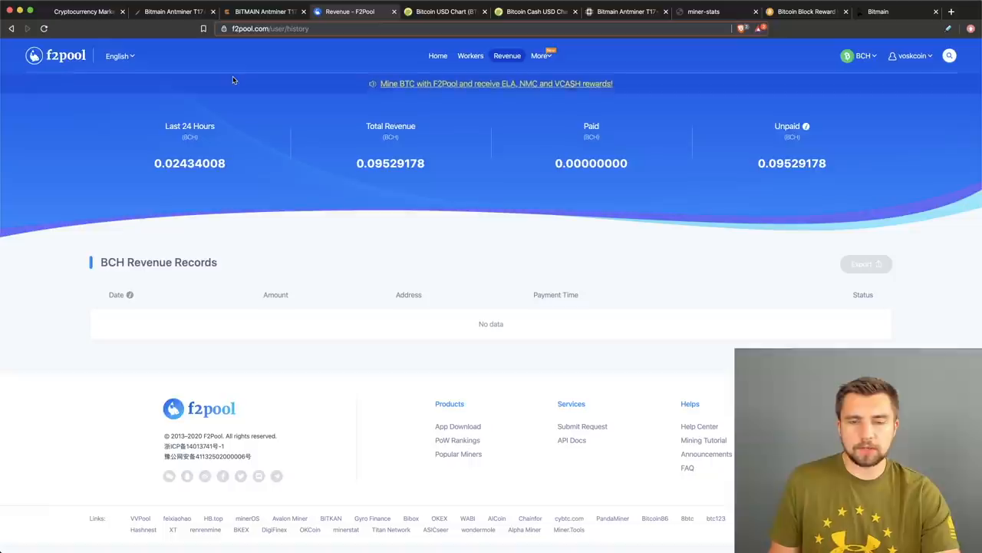
pyautogui.moveTo(877, 65)
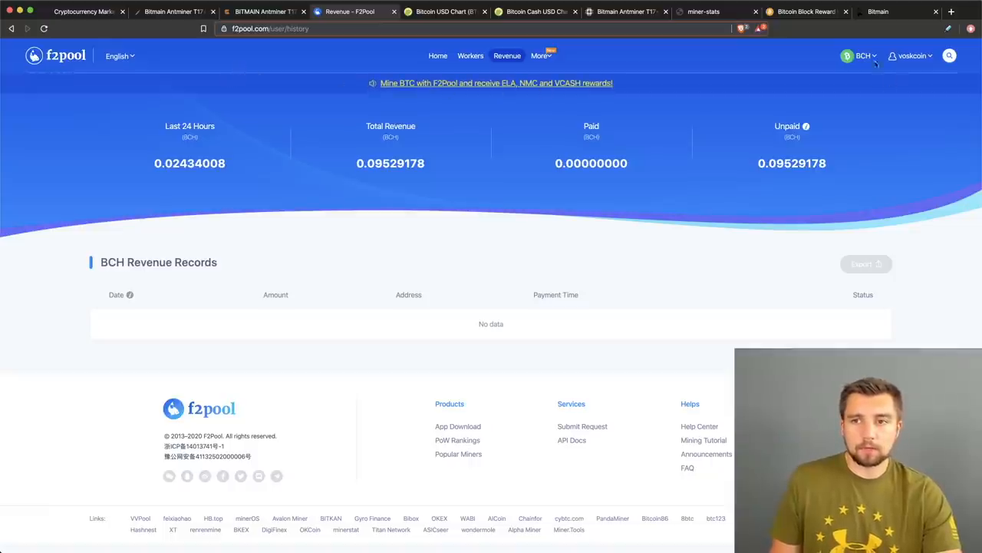
# Step: Open the coin selector on F2Pool's BCH revenue page showing 0.02434008 BCH for 24 hours
pyautogui.click(861, 55)
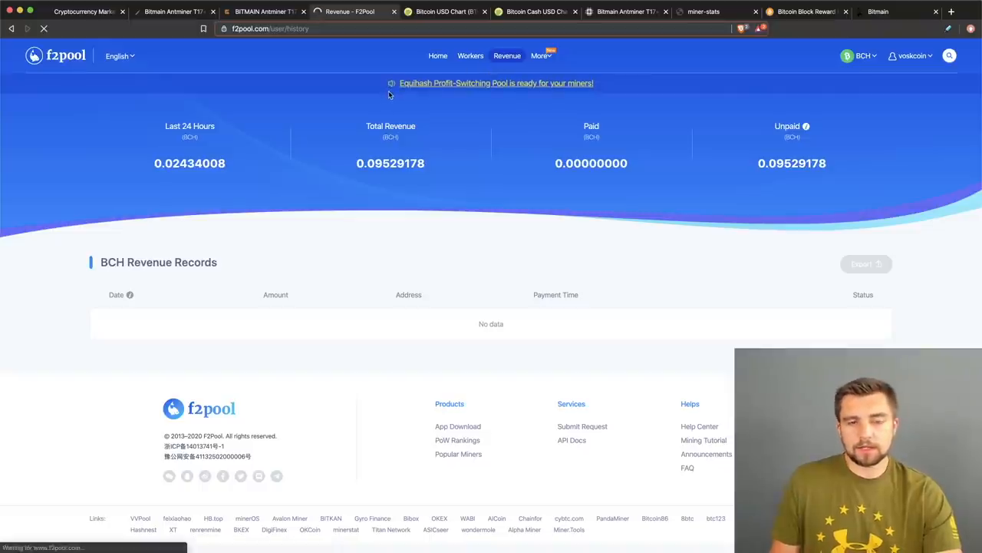
# Step: Switch F2Pool revenue to BTC, listing 0.00103632 BTC earned on 2020-04-05
pyautogui.click(859, 55)
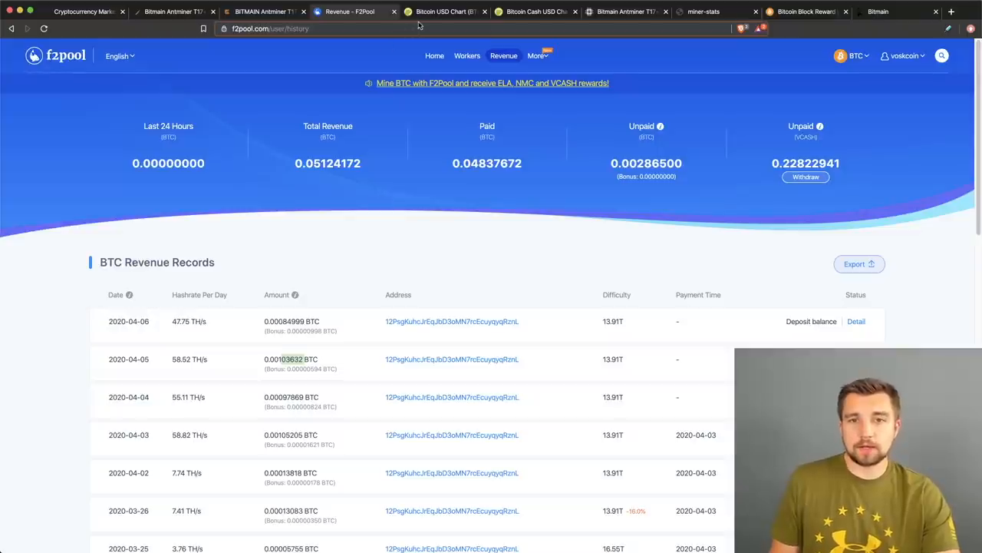
# Step: Convert 0.00103632 BTC to about $7.18, then use the Bitcoin Cash converter for 0.025 BCH ($5.61)
pyautogui.click(446, 12)
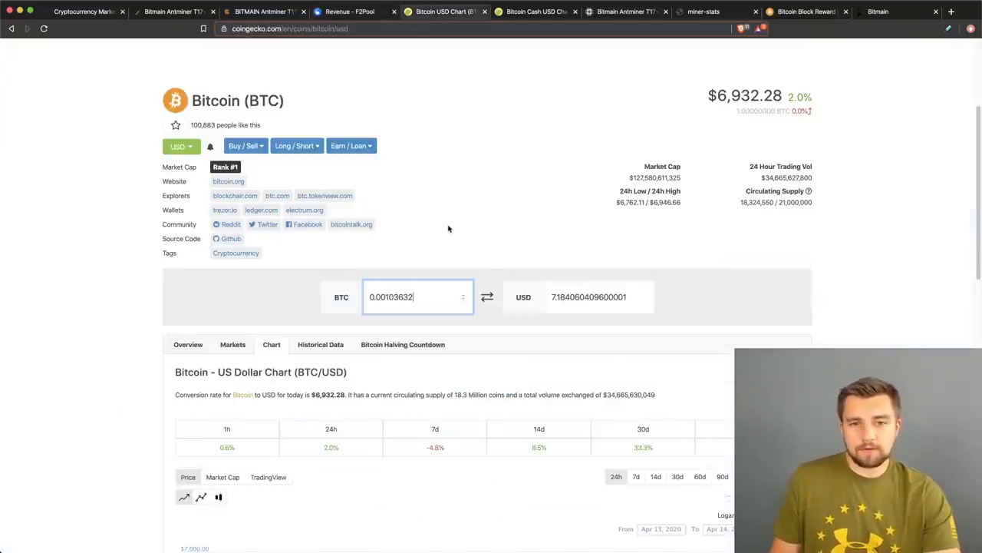
pyautogui.moveTo(550, 331)
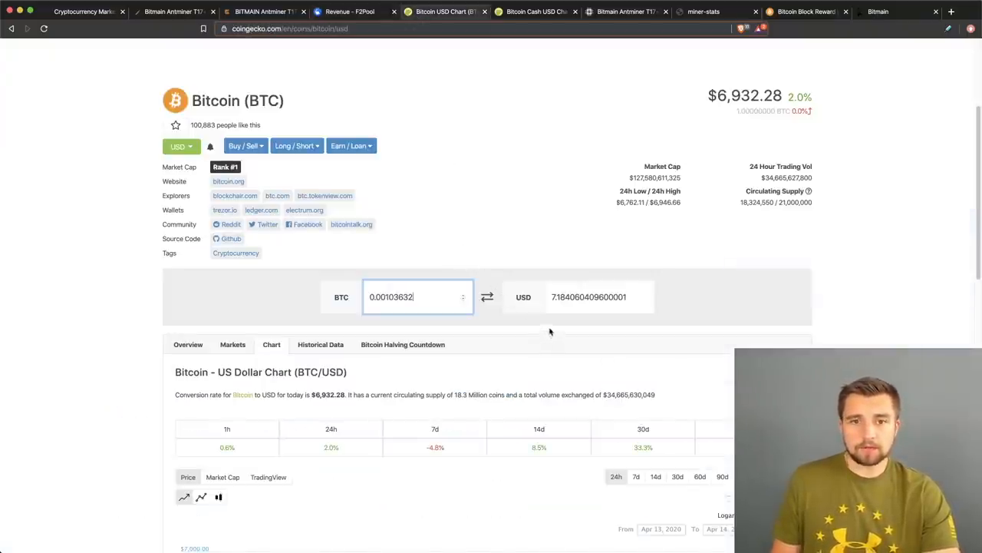
pyautogui.click(600, 297)
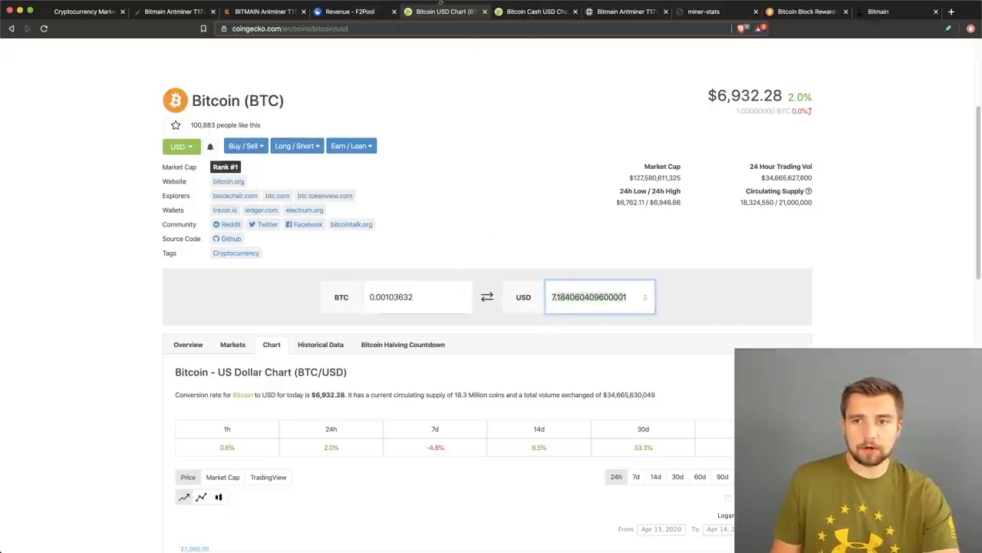
pyautogui.click(535, 11)
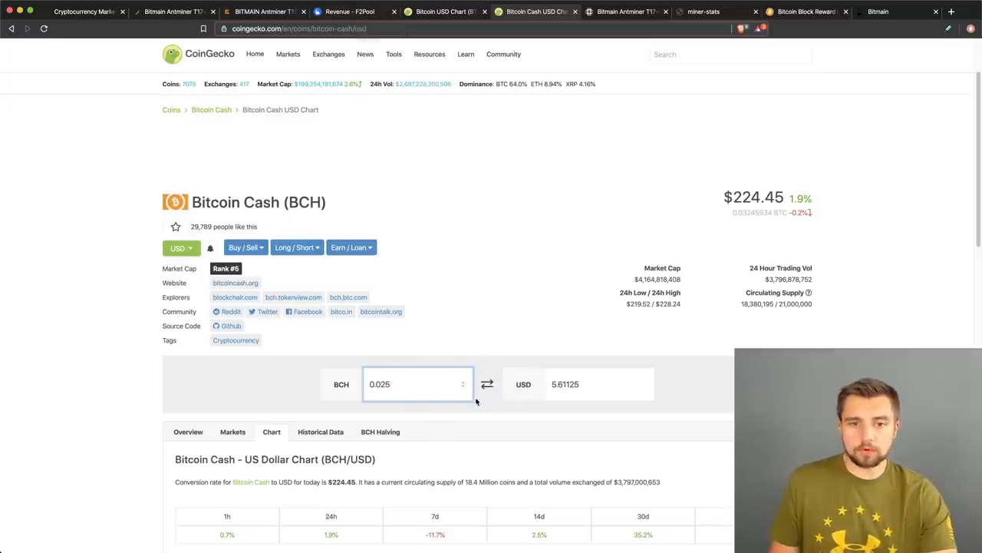
pyautogui.moveTo(530, 393)
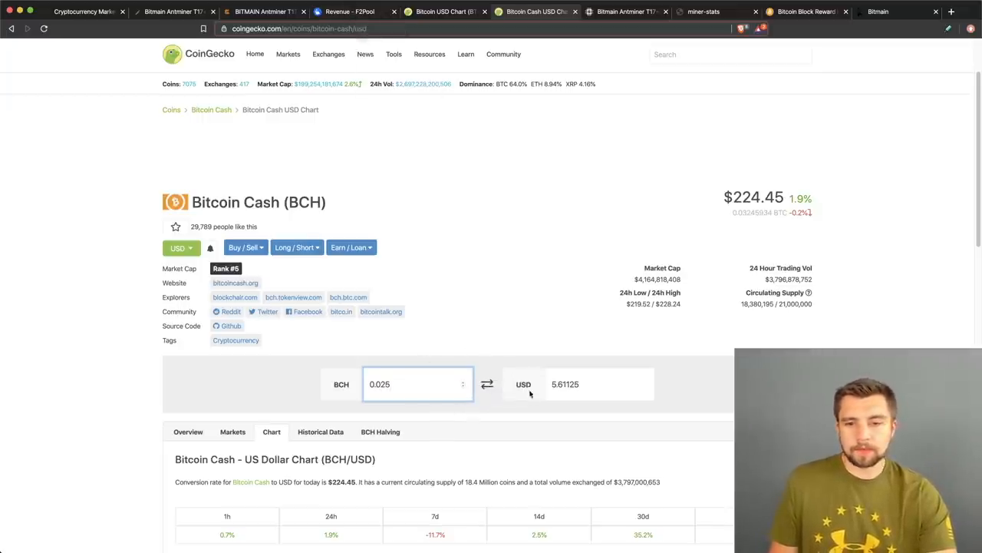
pyautogui.moveTo(558, 417)
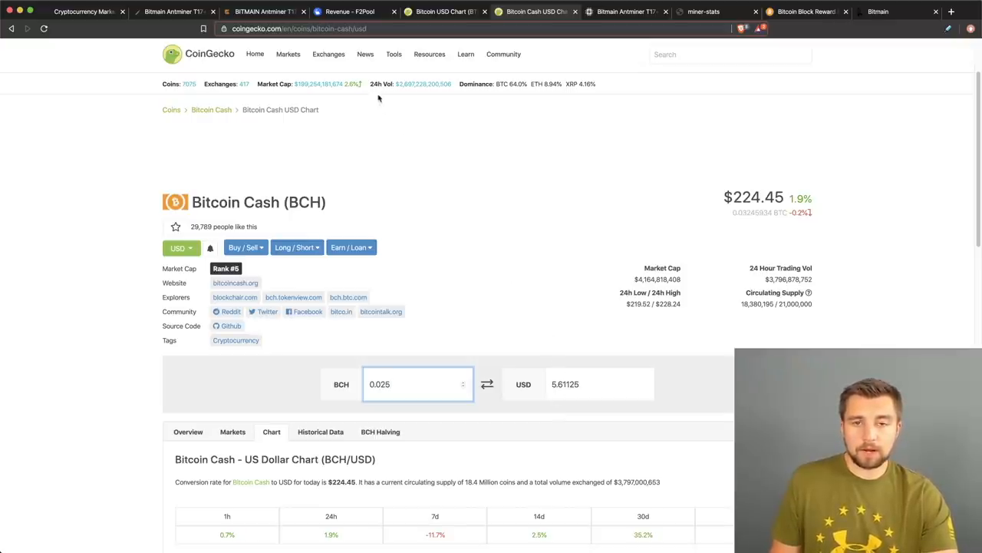
pyautogui.moveTo(555, 266)
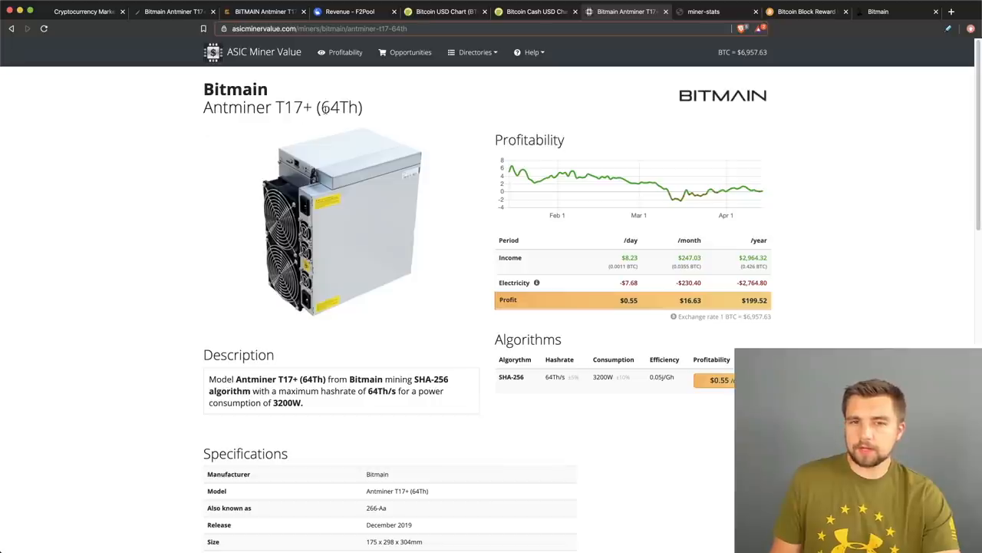
pyautogui.doubleClick(340, 106)
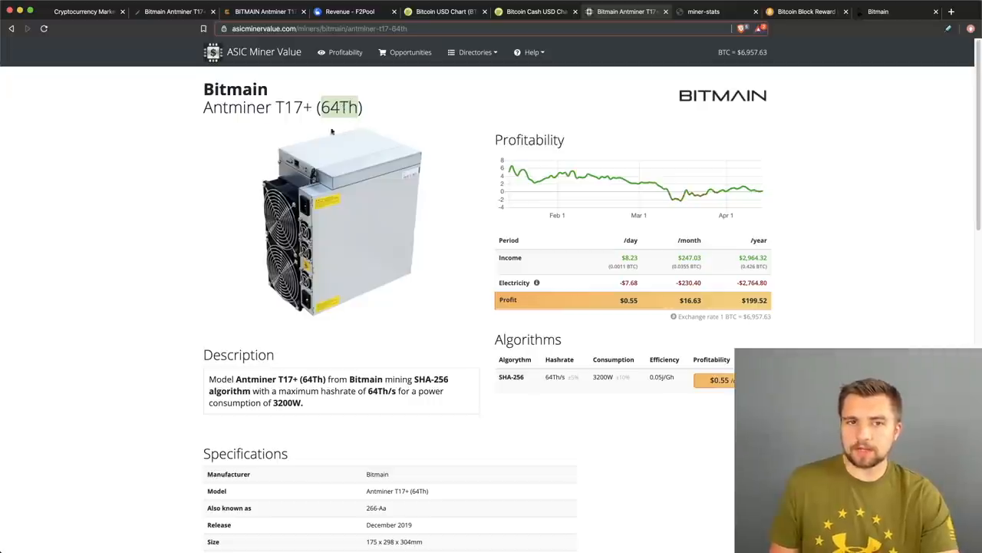
pyautogui.moveTo(170, 266)
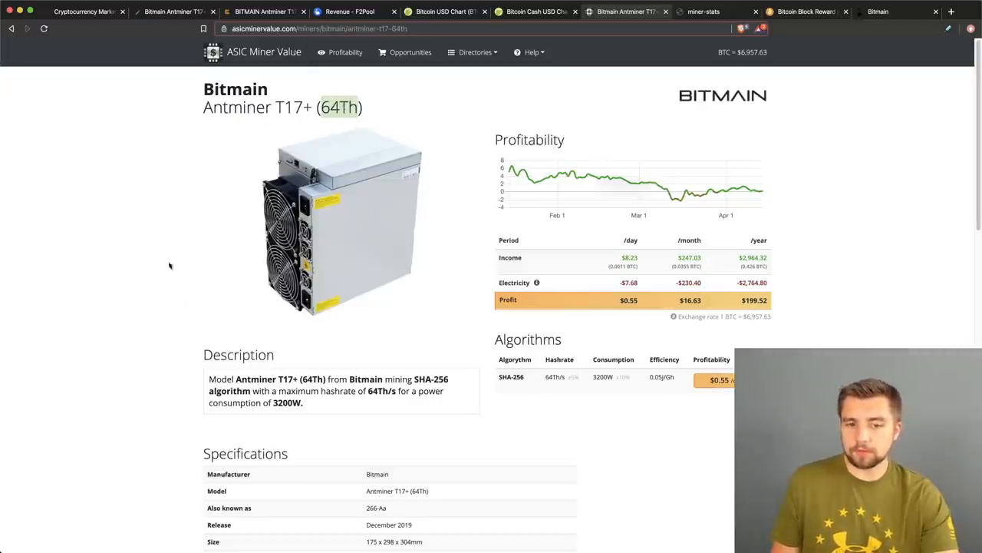
pyautogui.moveTo(317, 203)
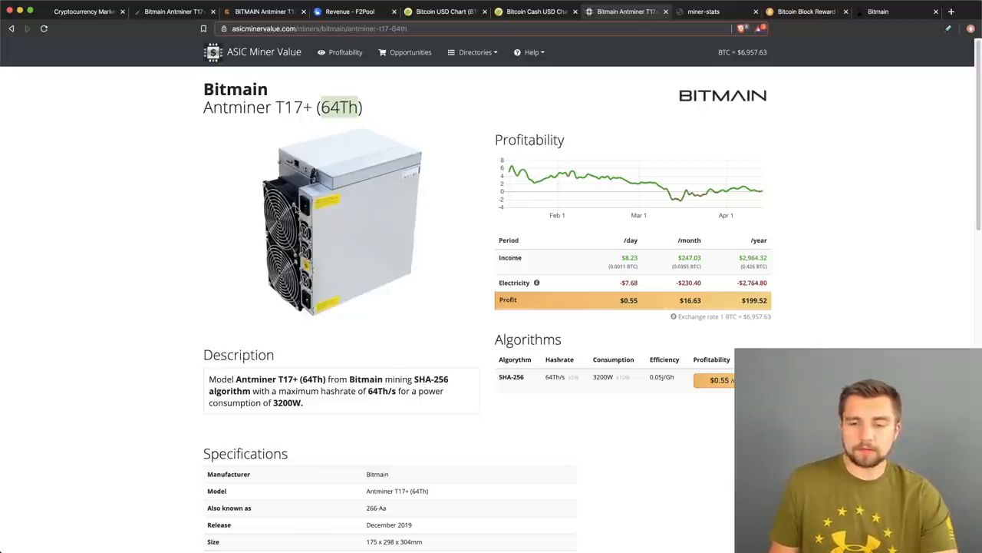
pyautogui.moveTo(557, 409)
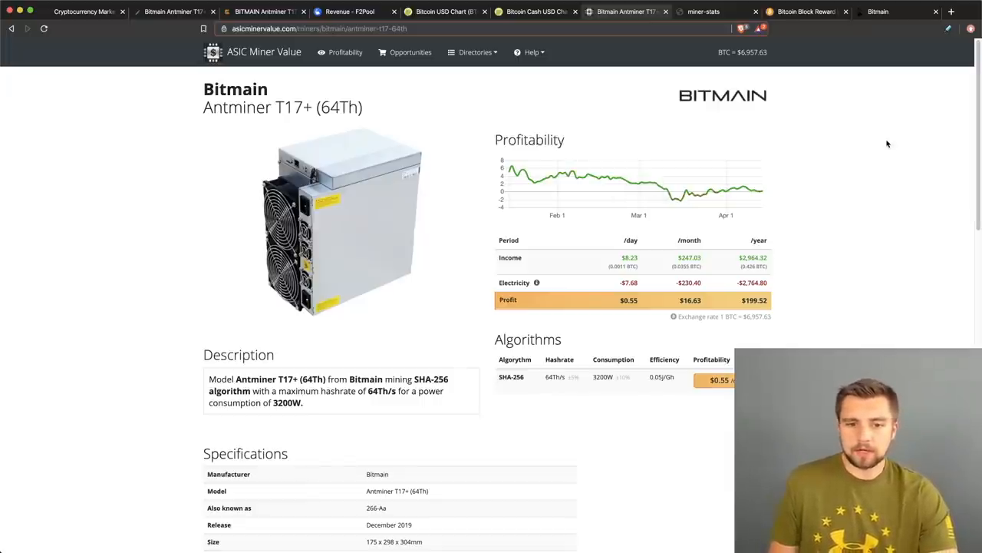
pyautogui.moveTo(730, 391)
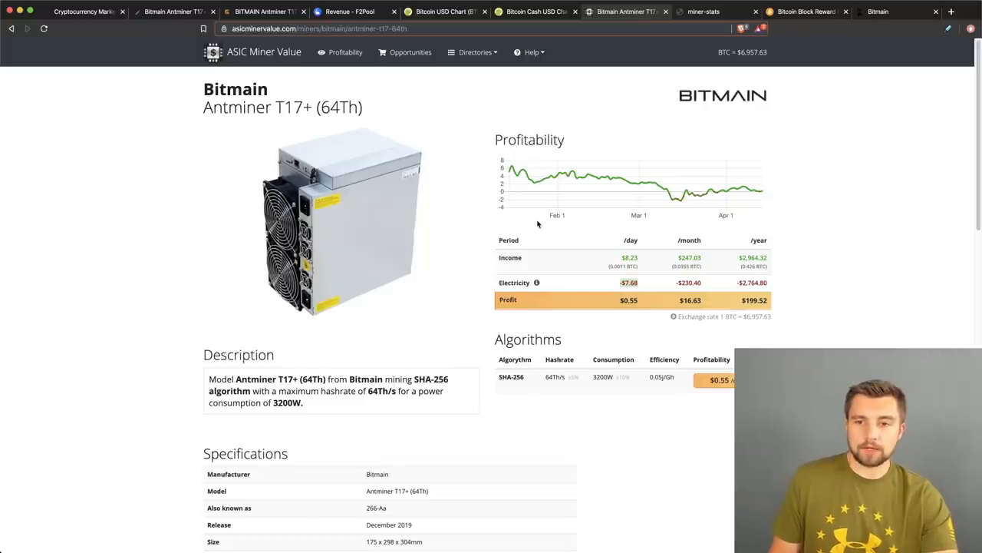
pyautogui.moveTo(574, 267)
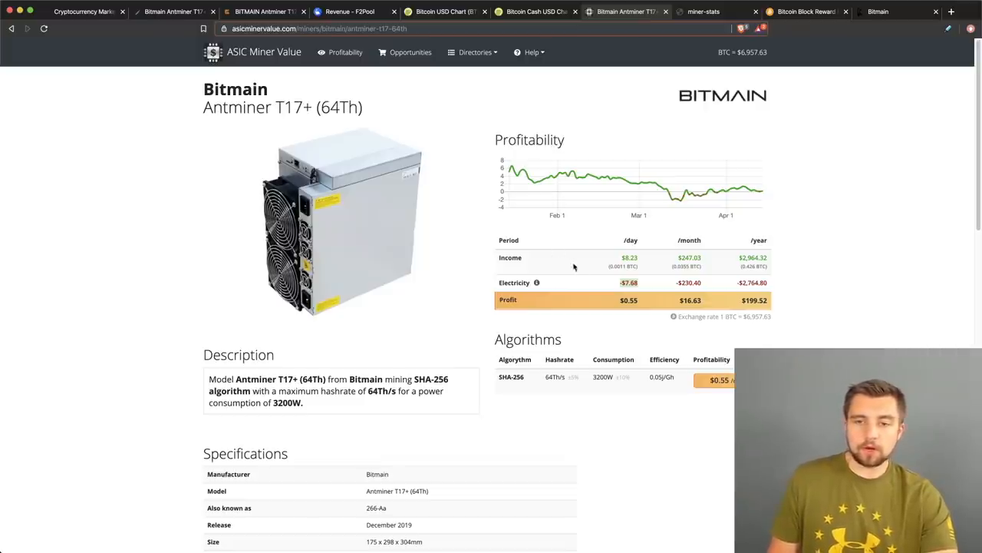
# Step: Apply $0.05/kWh electricity cost for $4.32 T17+ daily profit, then view Bitmain's $762 T17+ listing
pyautogui.scroll(-3)
pyautogui.write('0.05')
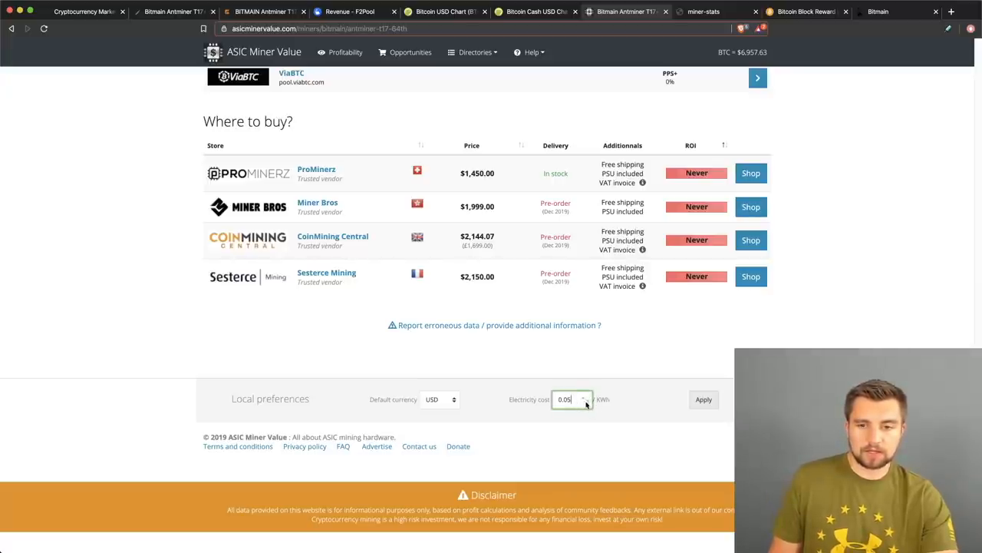
pyautogui.scroll(3)
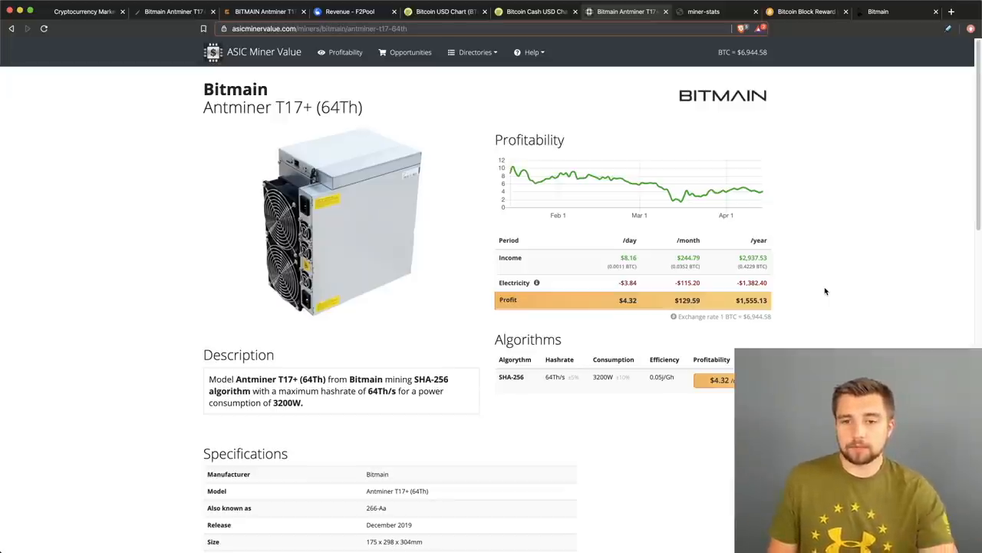
pyautogui.moveTo(808, 283)
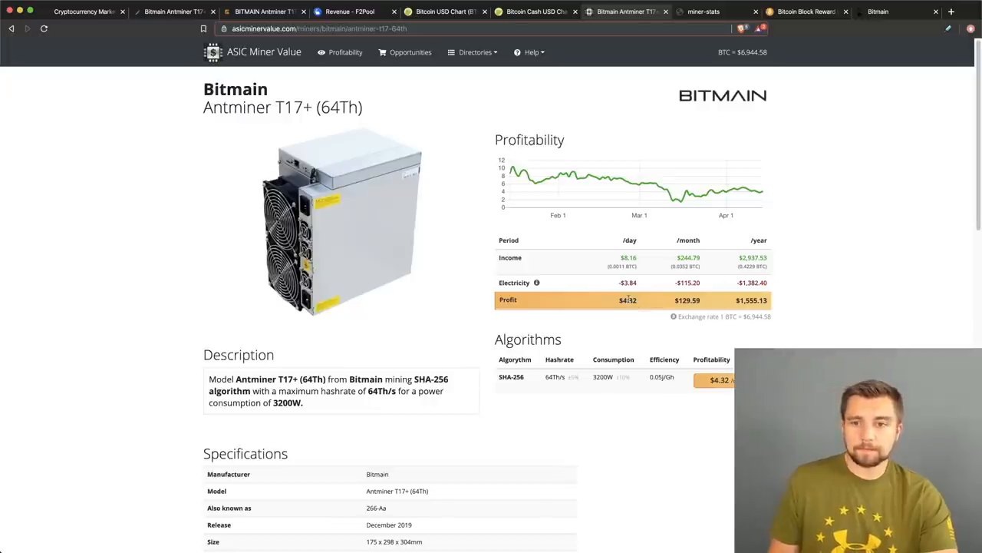
pyautogui.moveTo(640, 304)
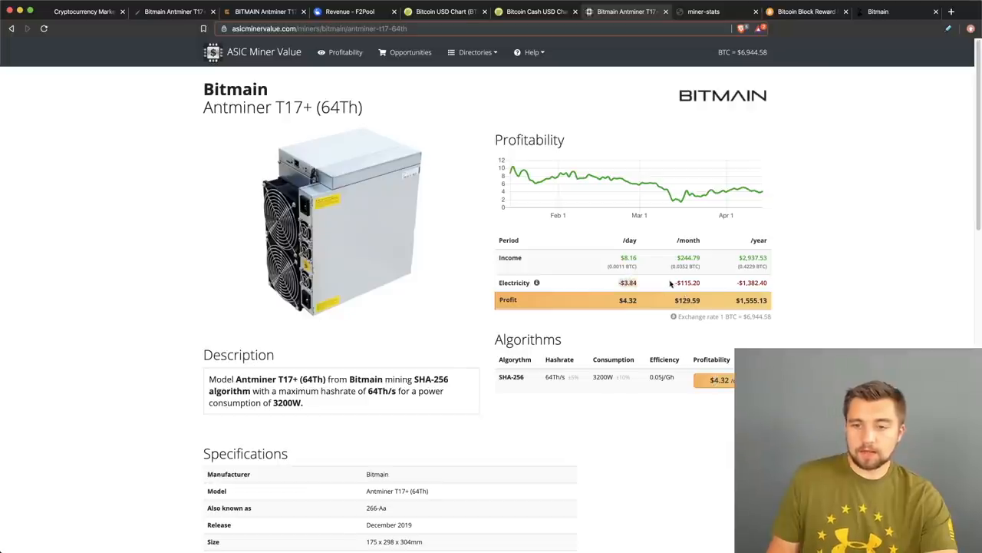
pyautogui.click(805, 11)
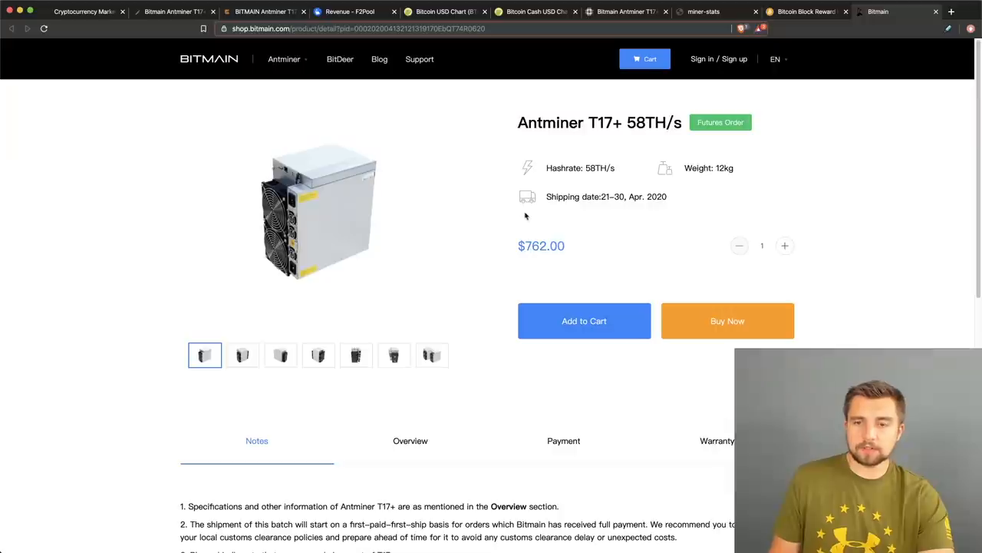
pyautogui.moveTo(732, 236)
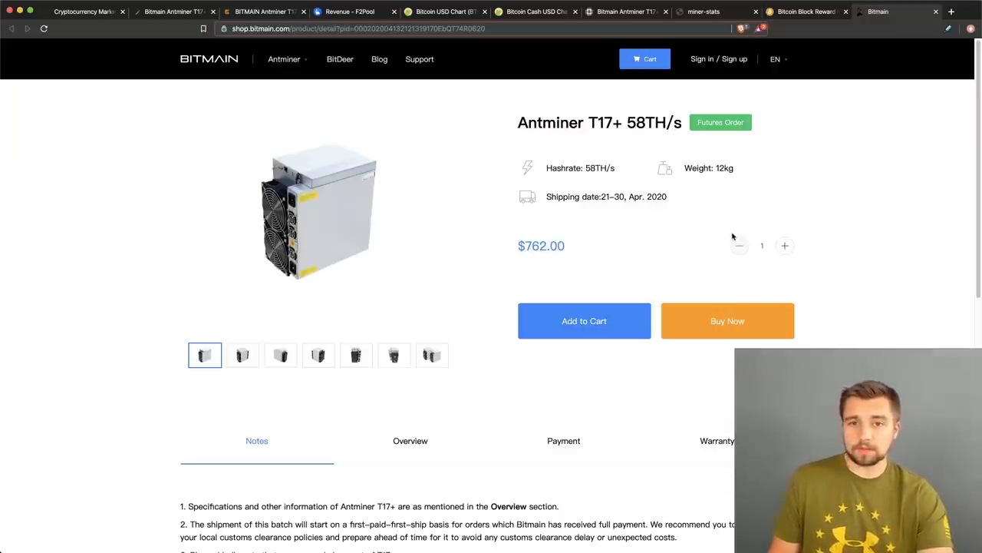
pyautogui.moveTo(498, 163)
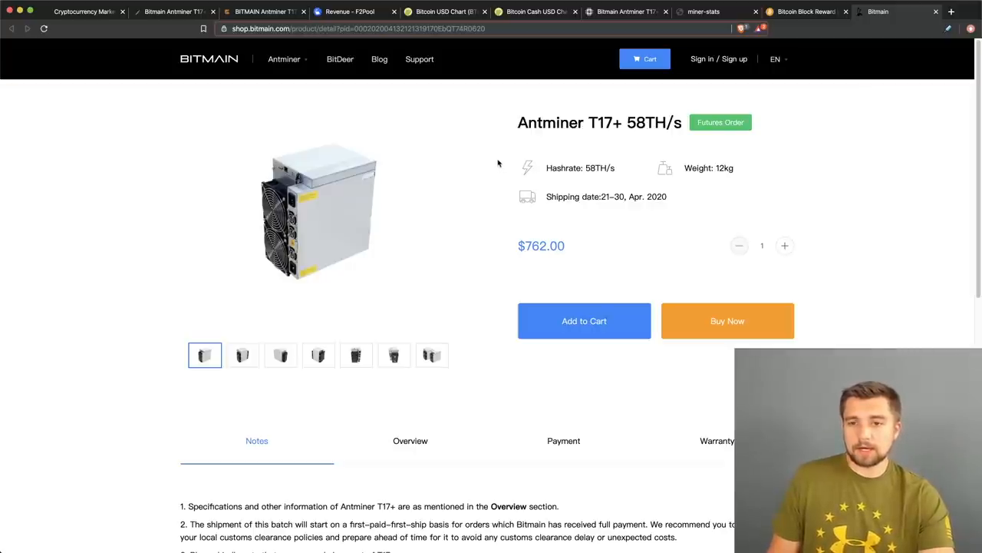